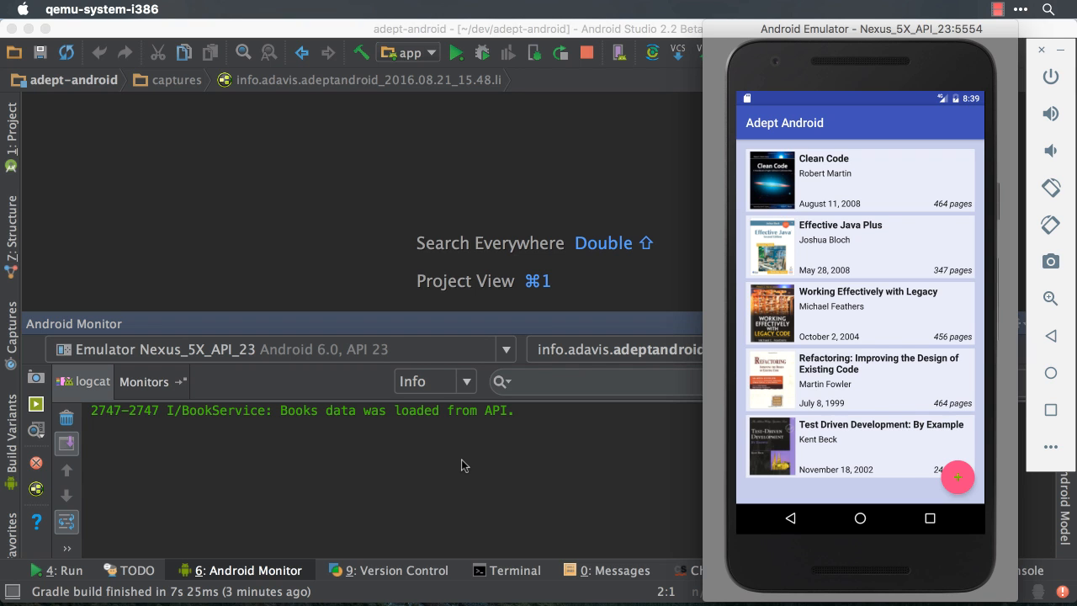
Step: Capture the running Adept Android book list screen with the Layout Inspector
{"action": "left_click", "coordinate": [37, 489]}
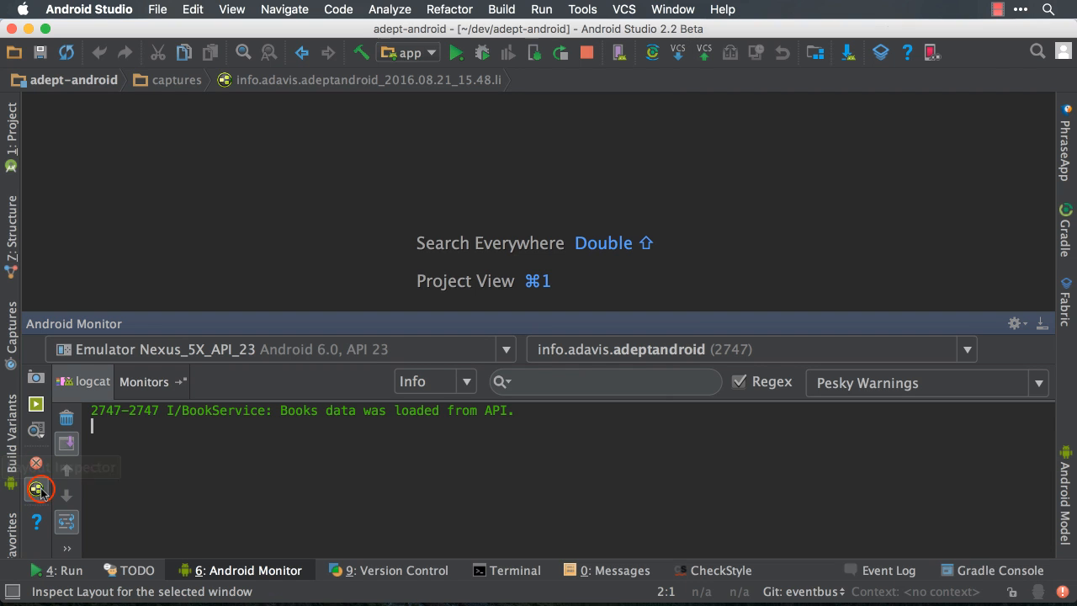
{"action": "left_click", "coordinate": [36, 490]}
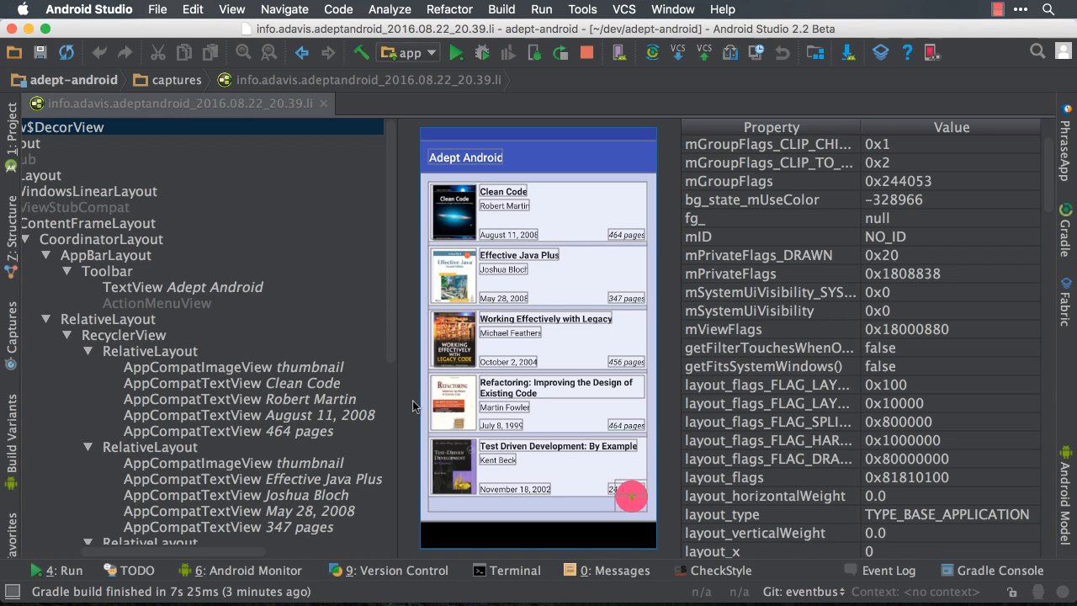
Step: Select the 'May 28, 2008' AppCompatTextView node to view its publishedTextView properties
{"action": "left_click", "coordinate": [228, 414]}
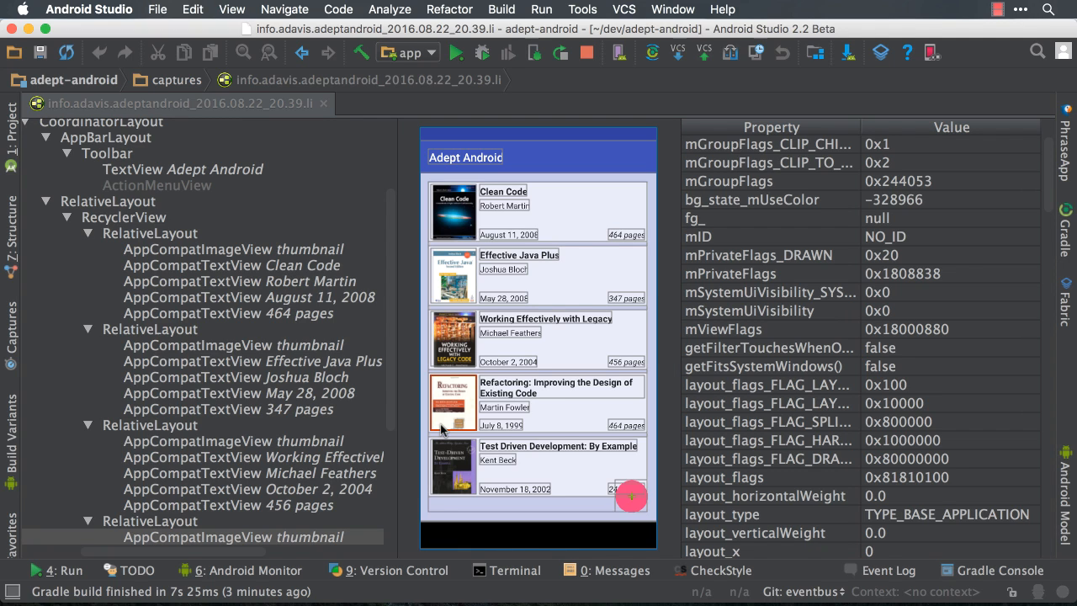
{"action": "left_click", "coordinate": [505, 407]}
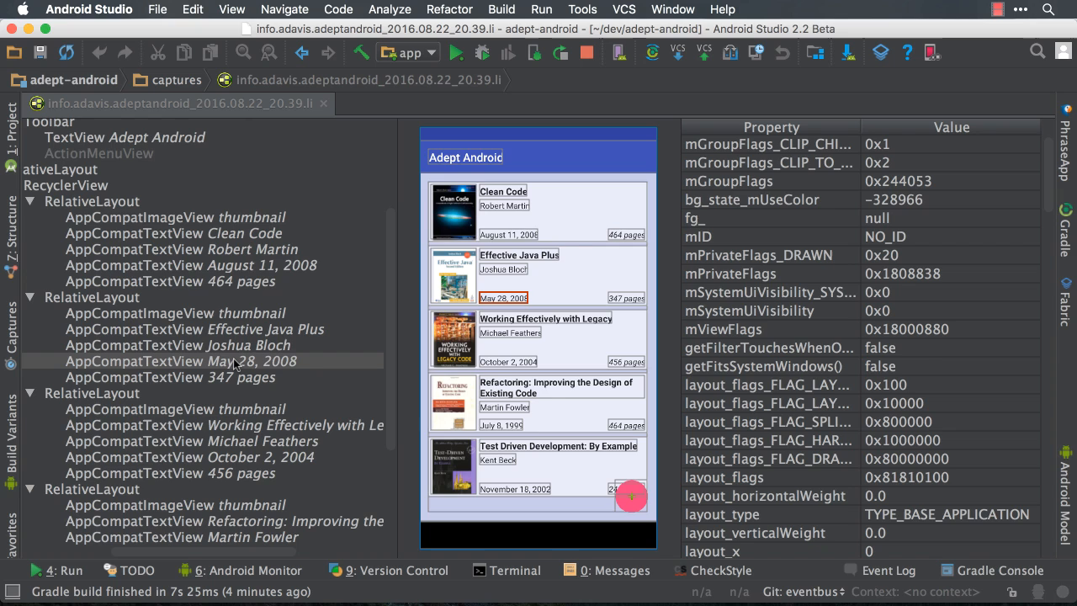
{"action": "left_click", "coordinate": [236, 361]}
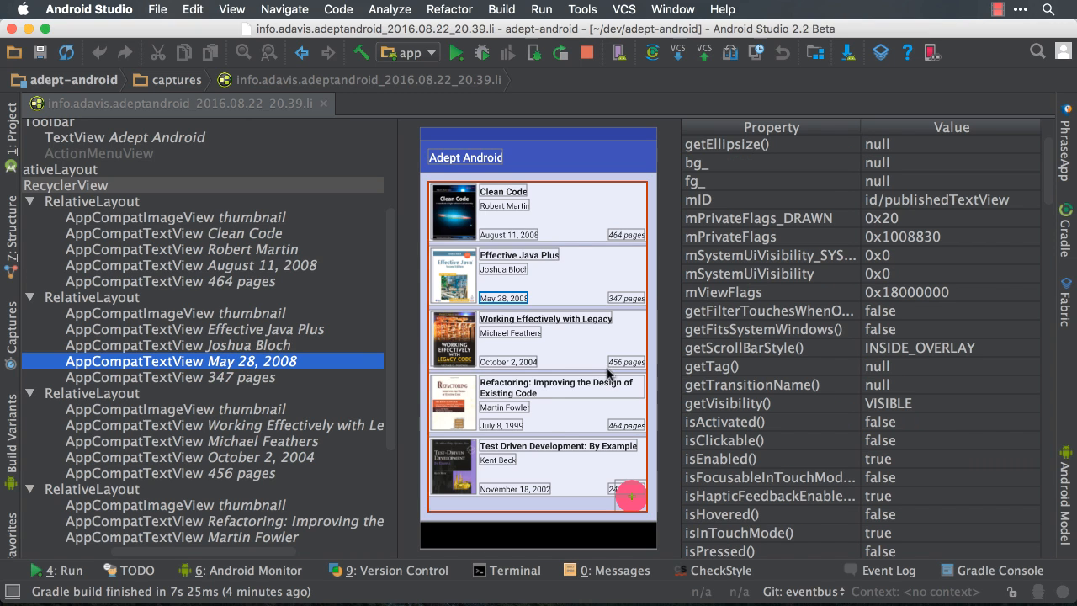
Step: Uncheck 'Show in preview' for the Clean Code RelativeLayout in the View Tree
{"action": "scroll", "scroll_direction": "down", "scroll_amount": 3}
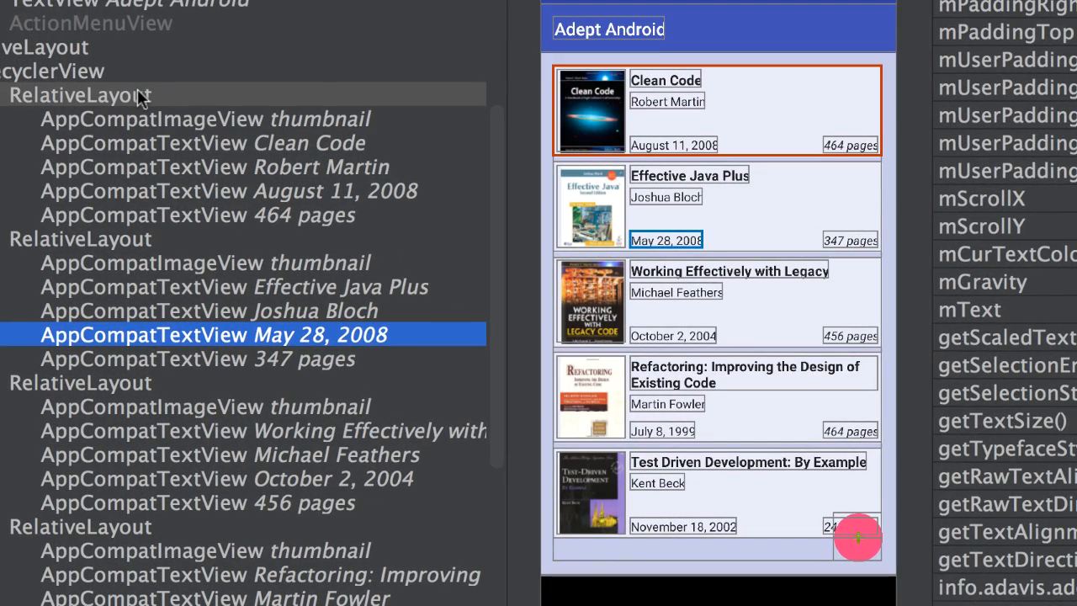
{"action": "right_click", "coordinate": [80, 94]}
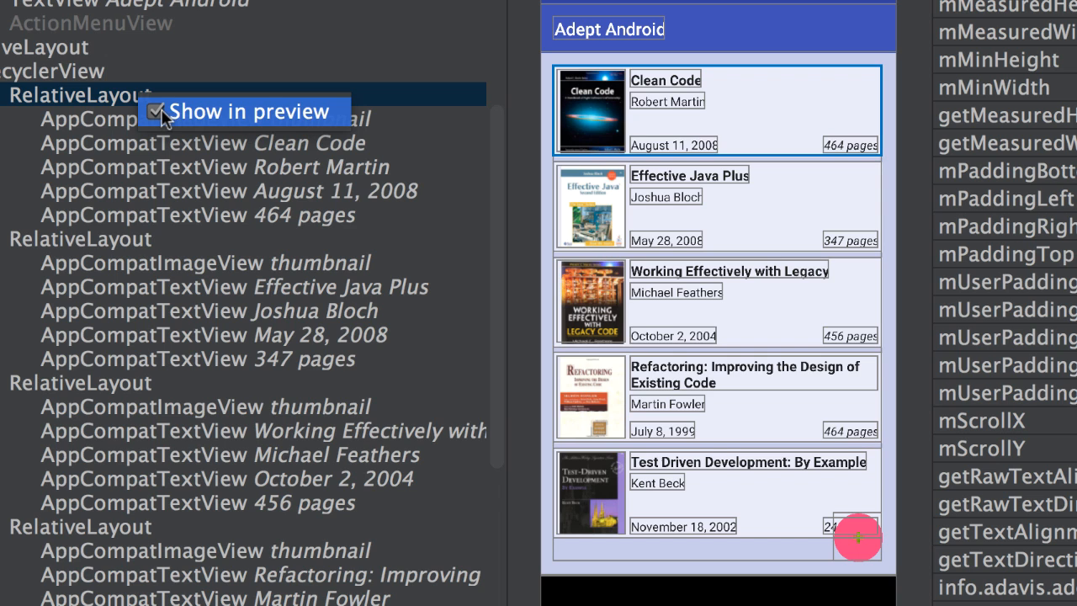
{"action": "left_click", "coordinate": [155, 111]}
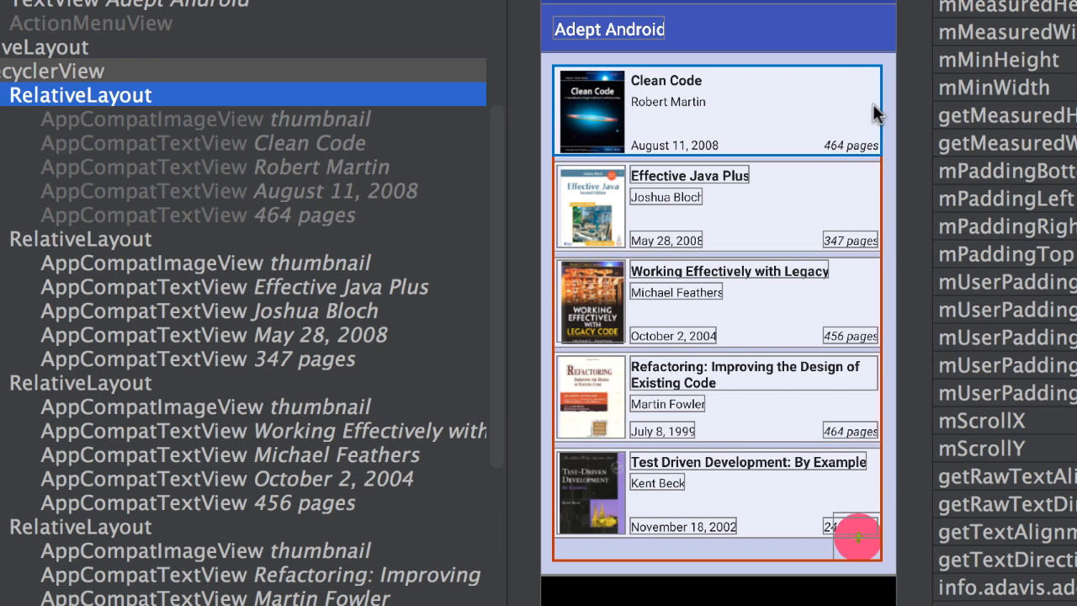
{"action": "mouse_move", "coordinate": [840, 101]}
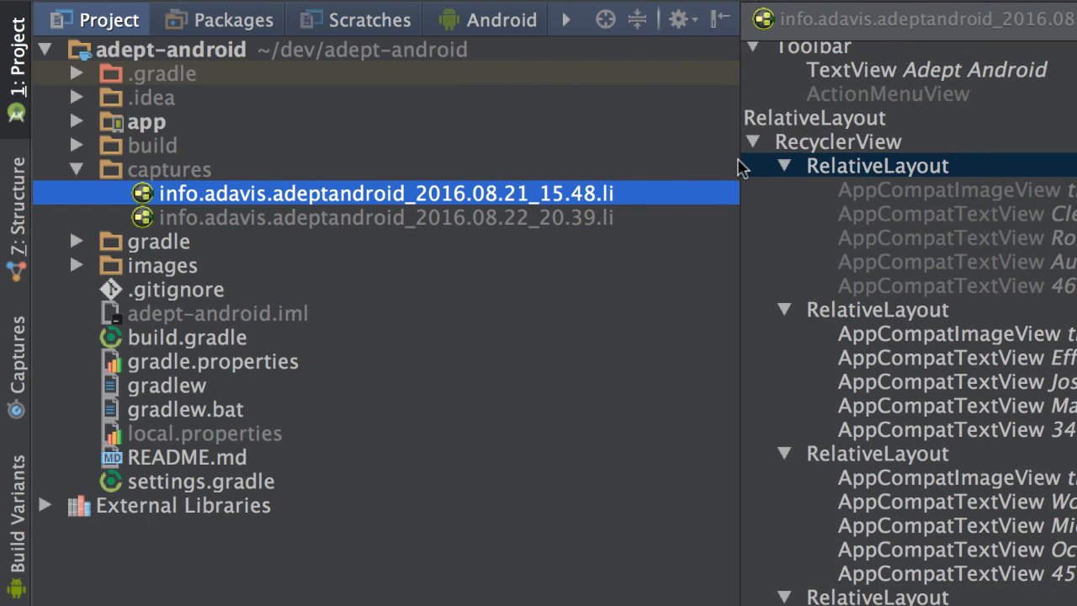
{"action": "mouse_move", "coordinate": [232, 208]}
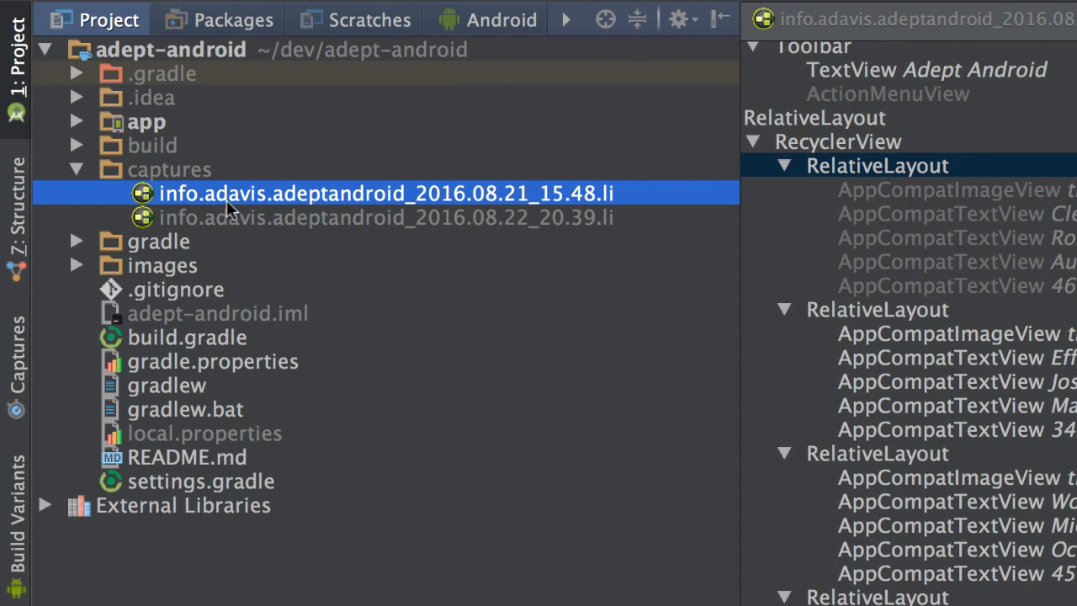
{"action": "mouse_move", "coordinate": [390, 209]}
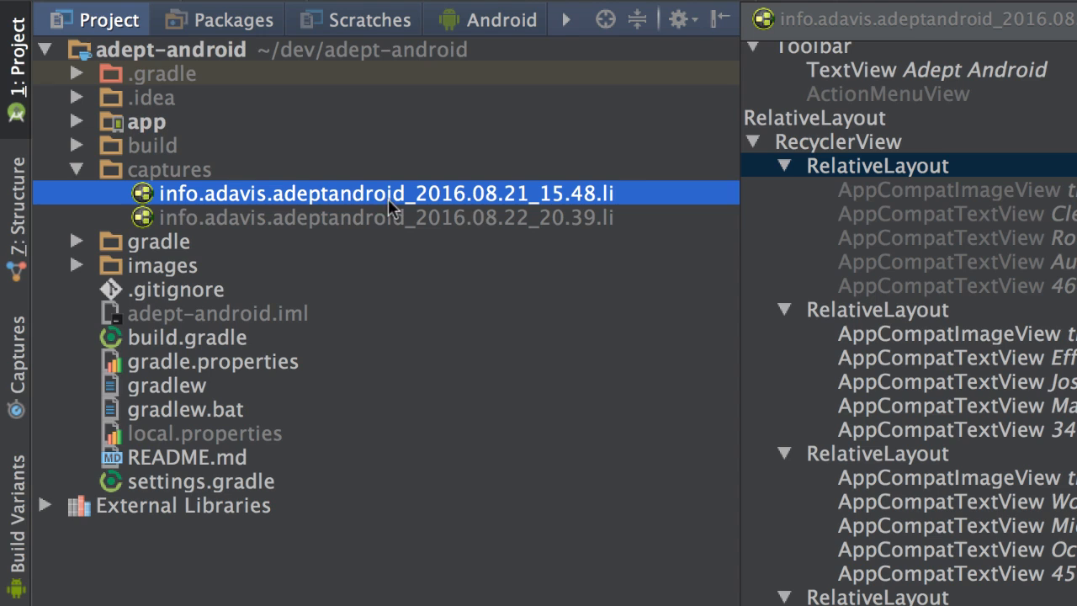
{"action": "mouse_move", "coordinate": [484, 209]}
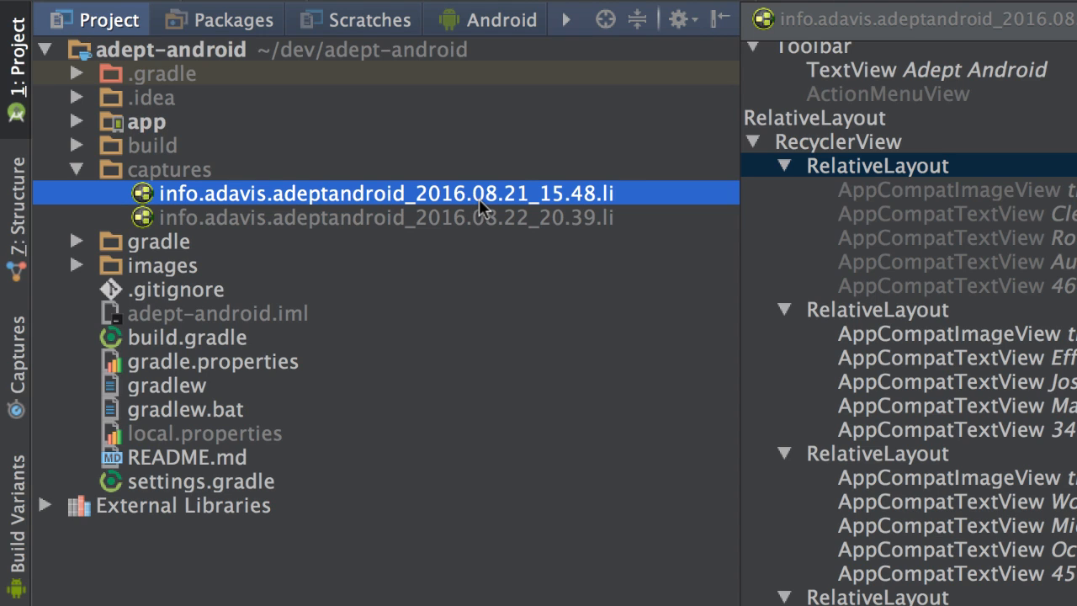